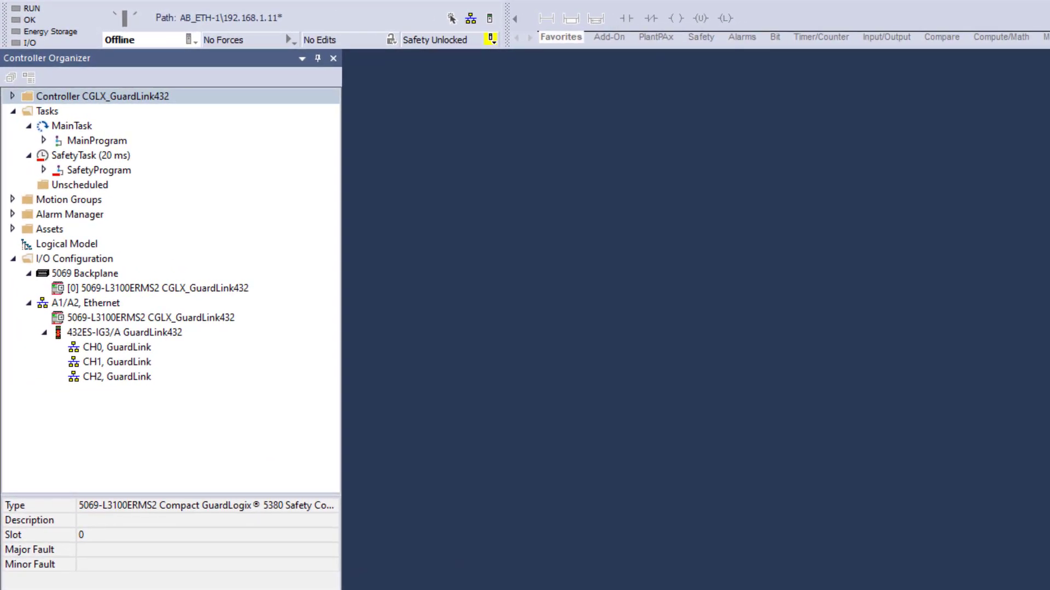
Step: Create a new 440S-MF5D 5-pin EMSS tap module under CH0 named Ch0_Node0
click(125, 333)
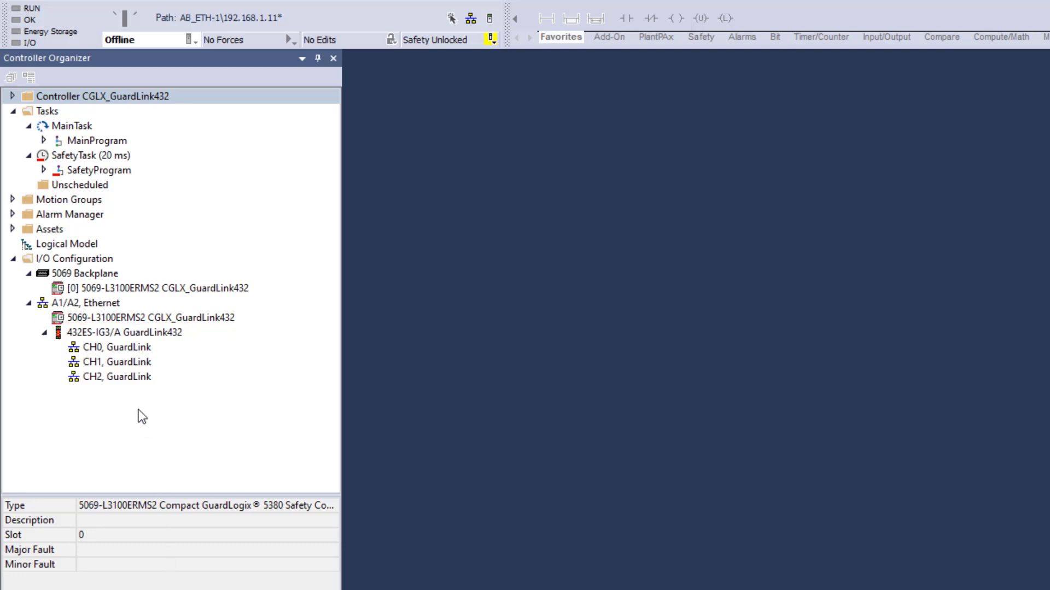
right_click(107, 348)
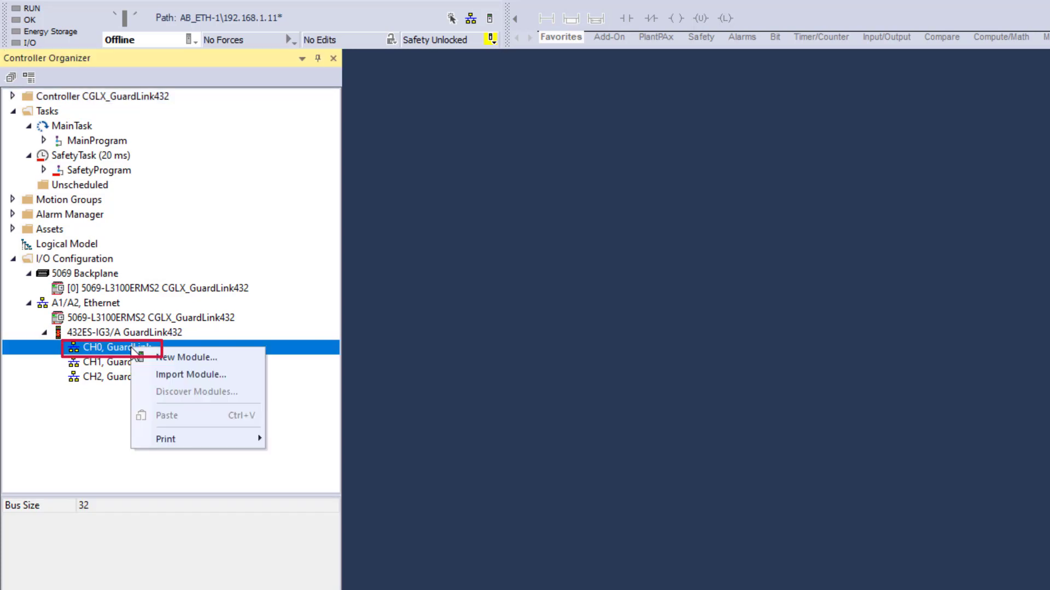
mouse_move(186, 357)
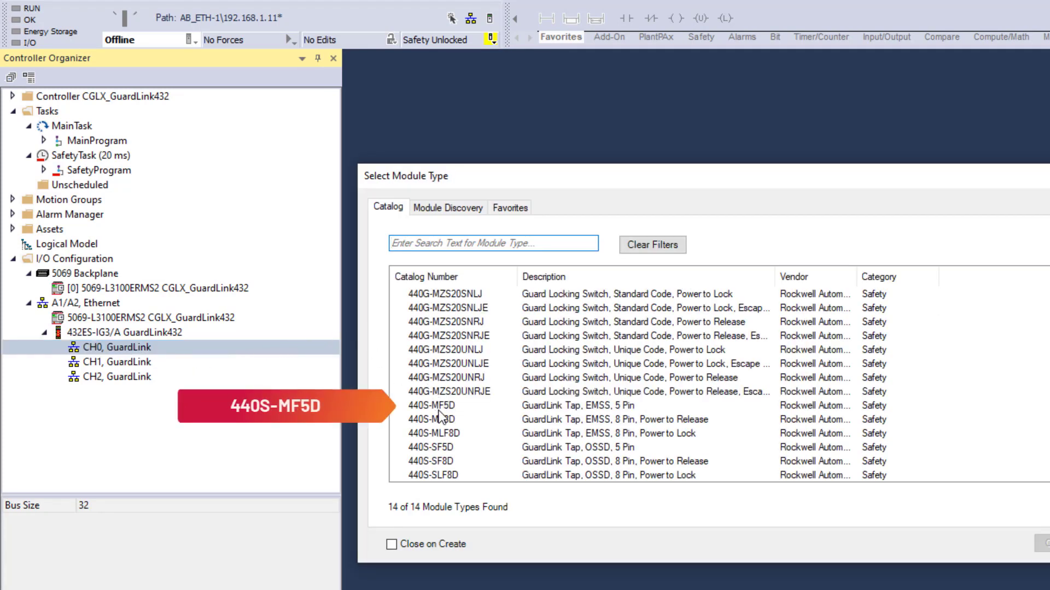
click(431, 404)
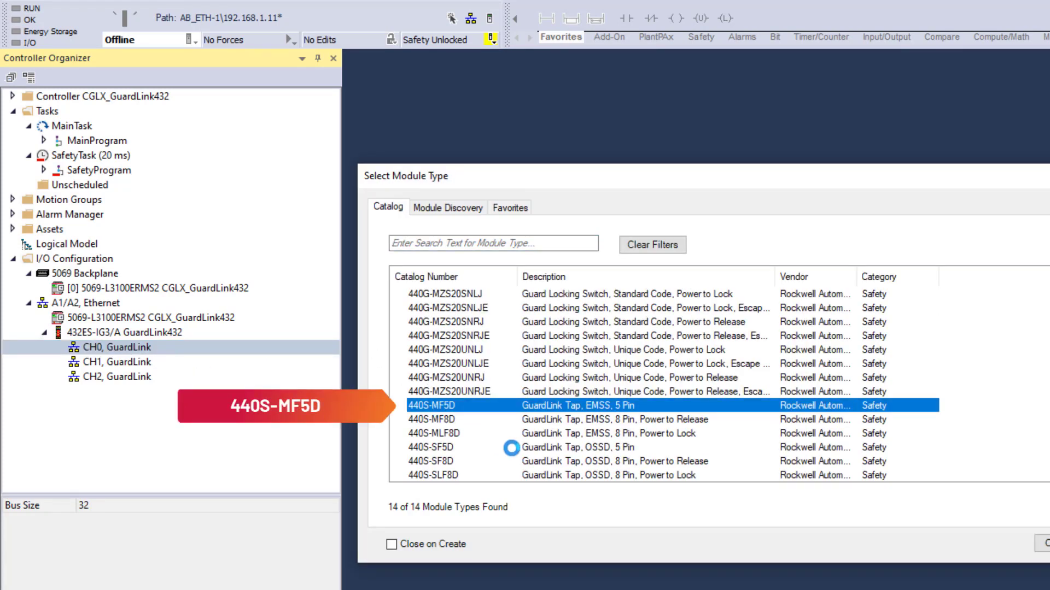
double_click(424, 406)
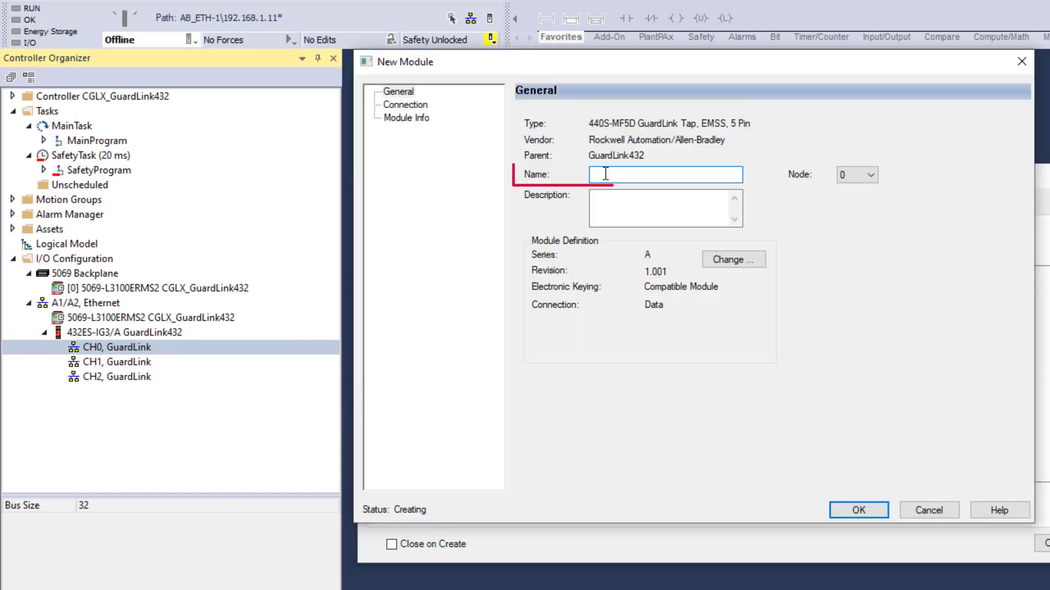
text(Ch0_Node0)
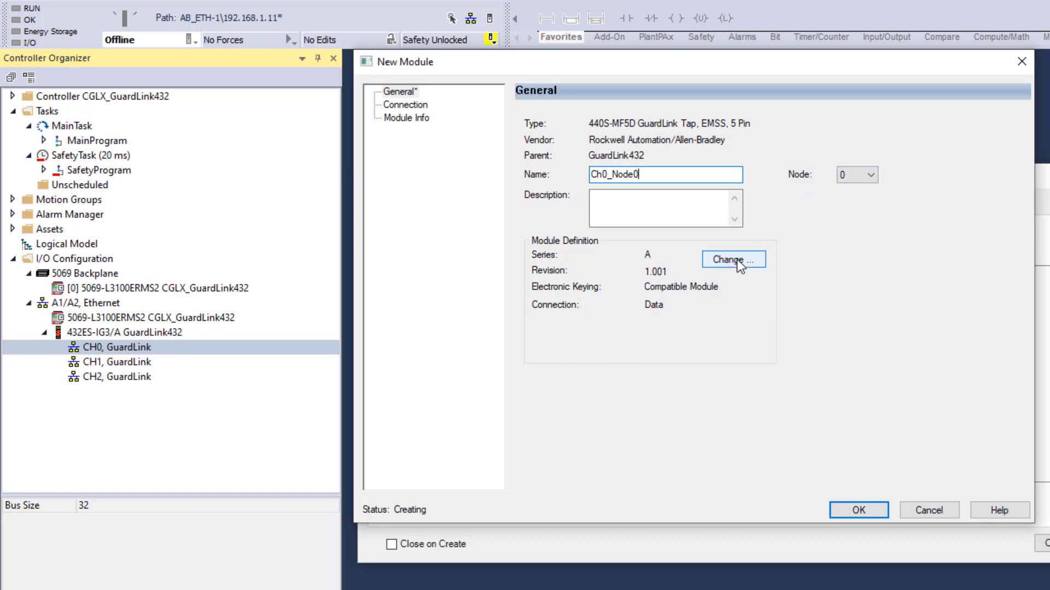
Step: Change Ch0_Node0's module definition to series B revision 2 and finish creating it
click(733, 259)
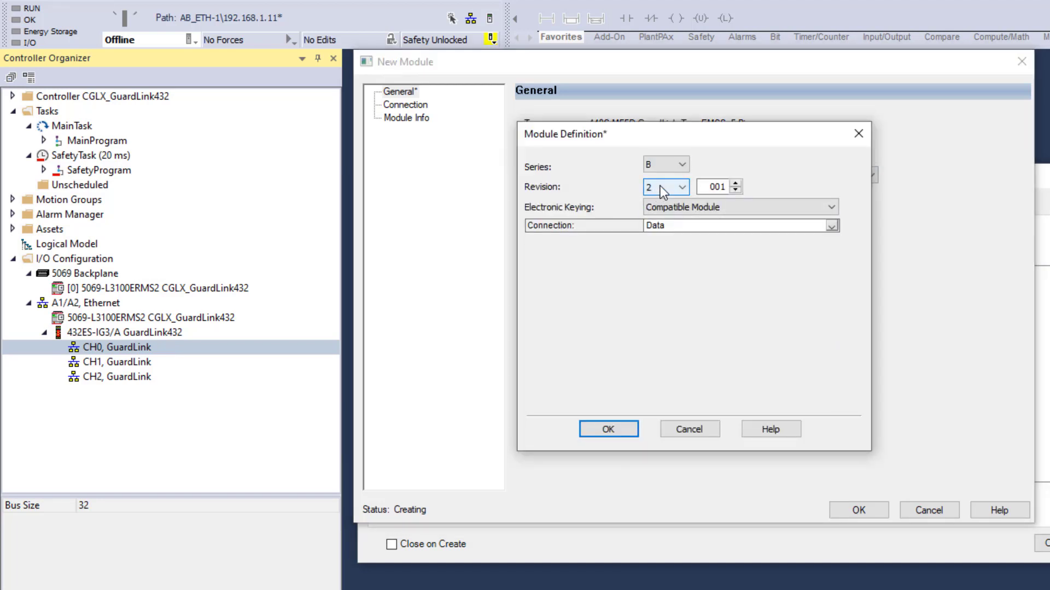
click(608, 429)
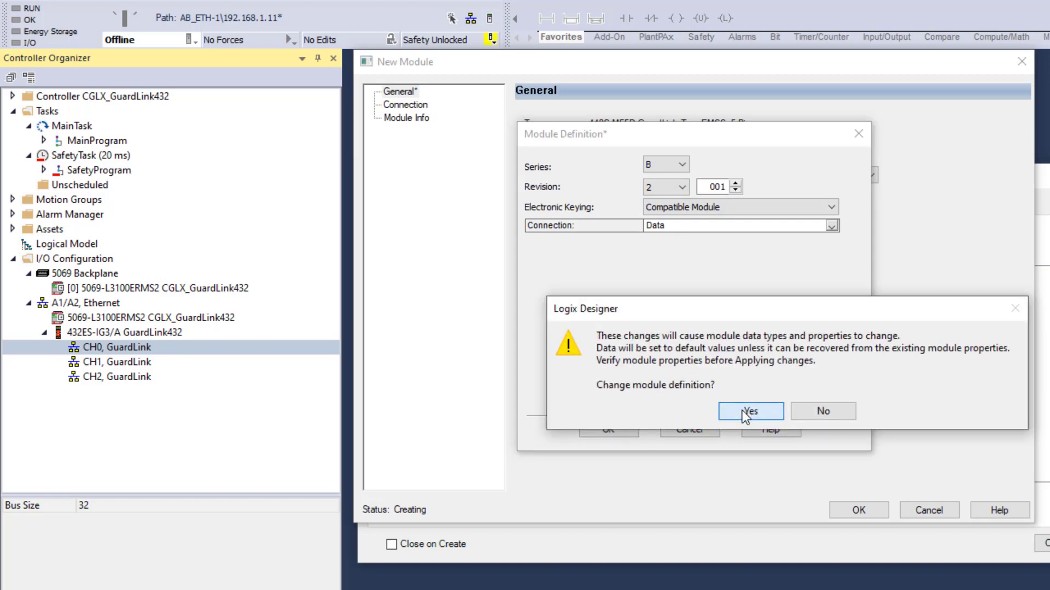
click(751, 411)
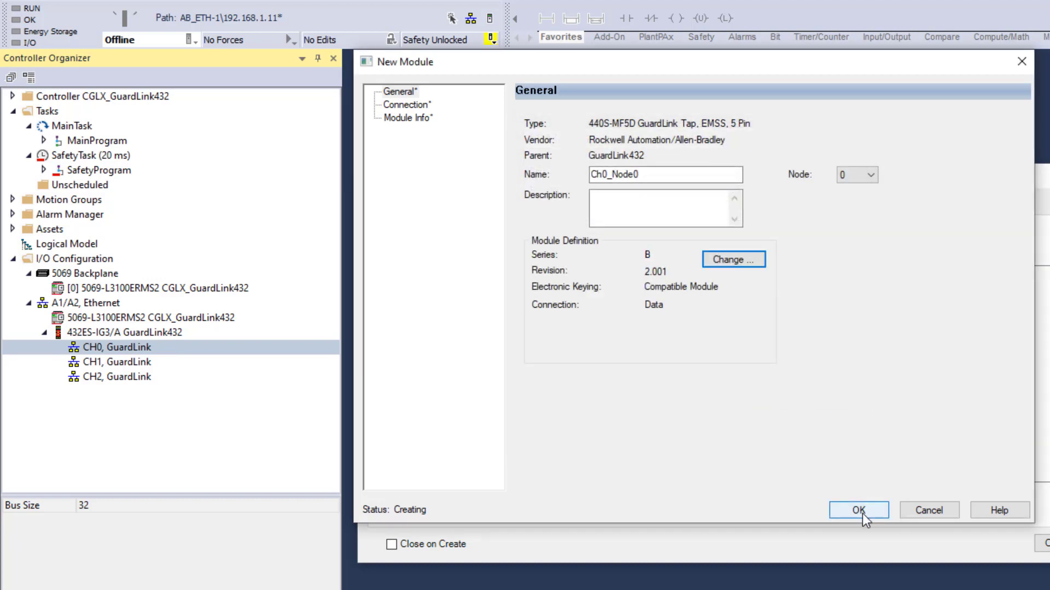
click(862, 509)
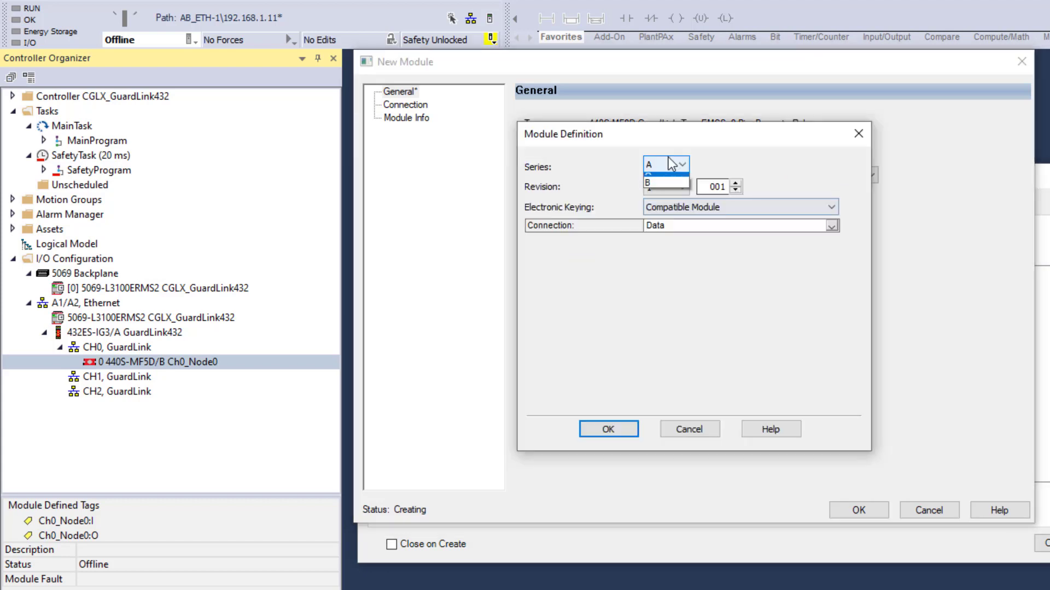
Step: Set the remaining 440S-MF8D and 440S-SLF8D tap nodes to series B revision 2
click(650, 181)
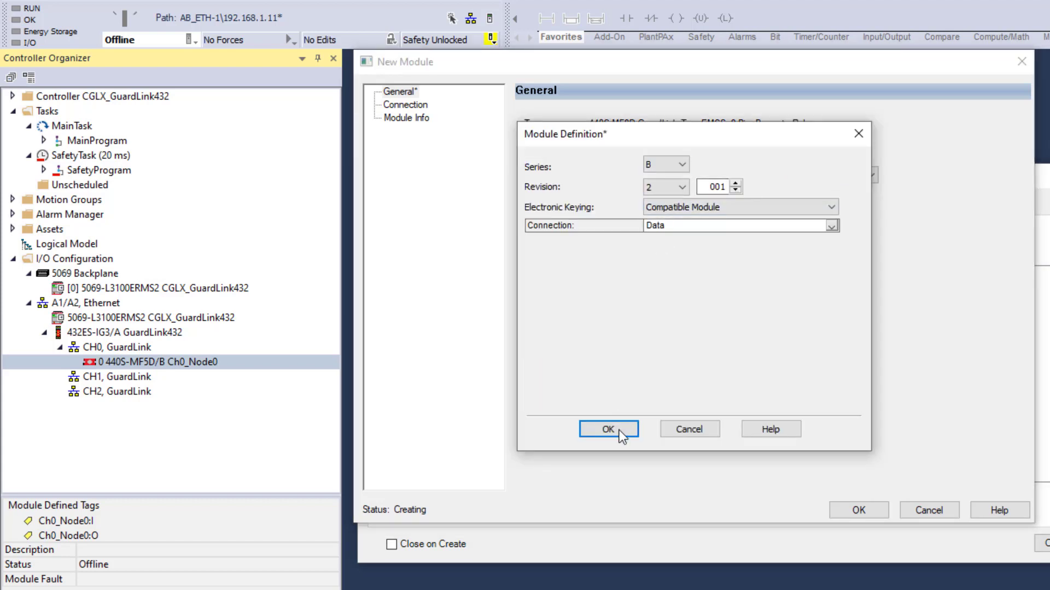
click(608, 429)
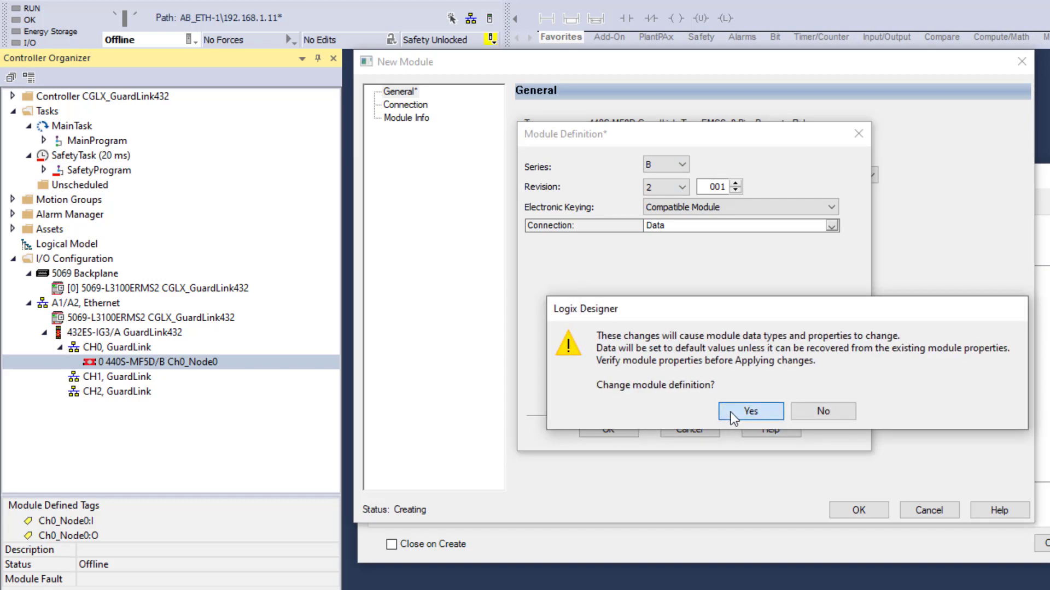
click(749, 411)
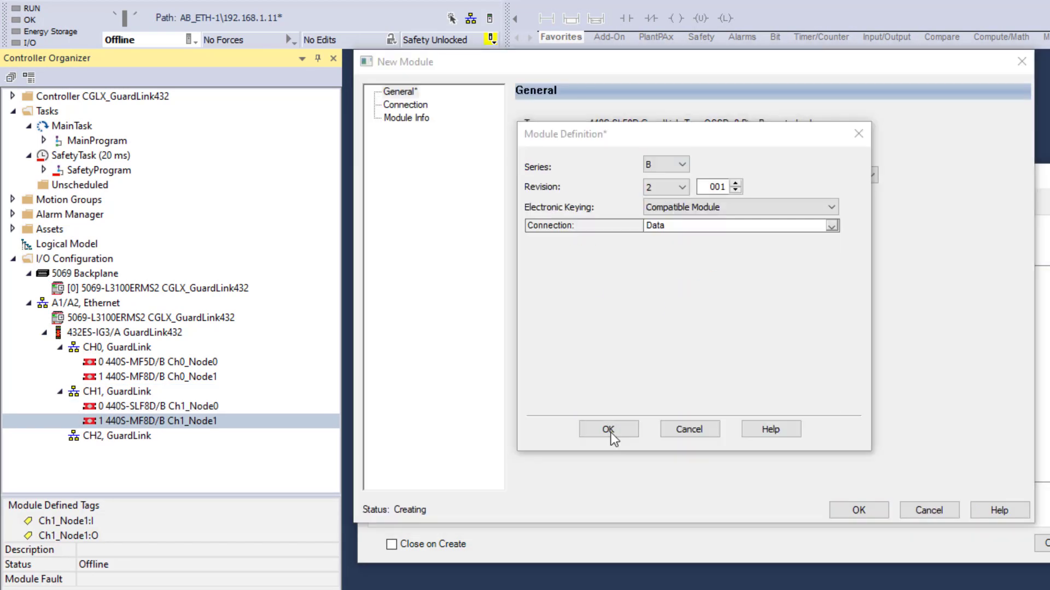
click(608, 428)
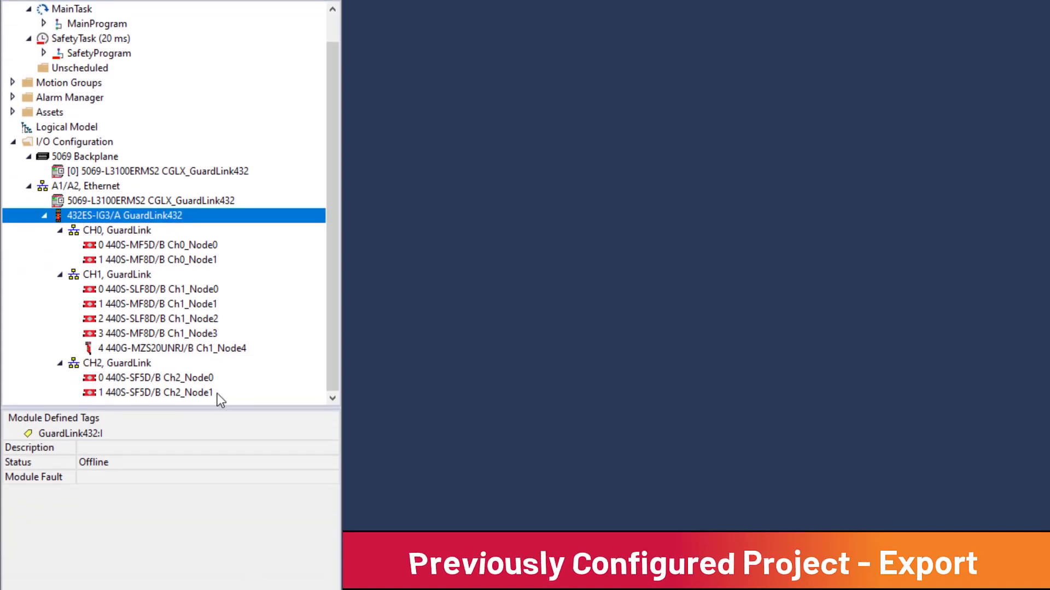
Step: Export Ch2_Node0 with all child modules as Ch2_Node0_Module.L5X
click(147, 377)
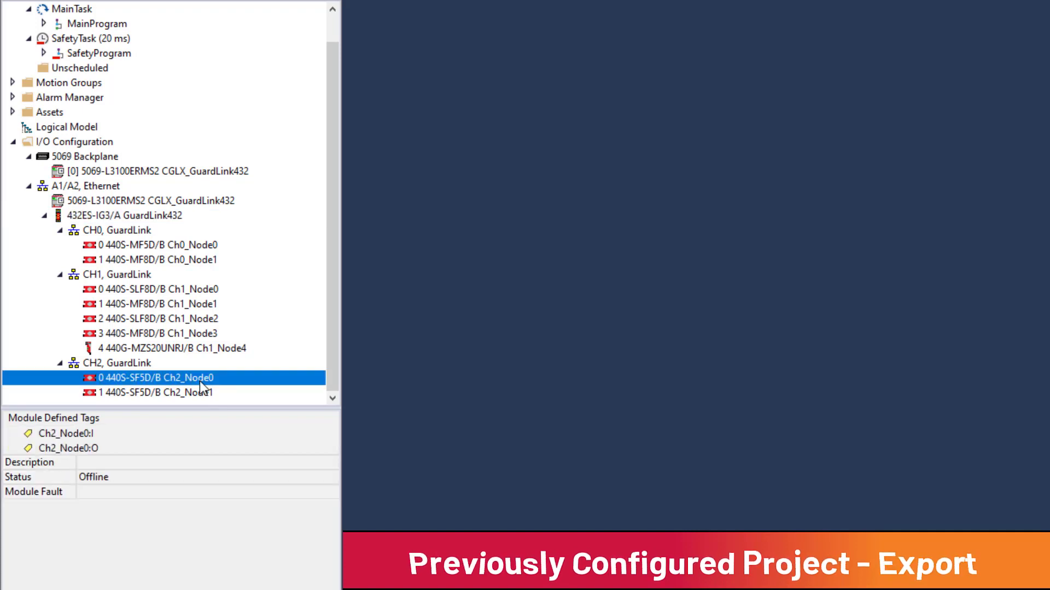
mouse_move(238, 390)
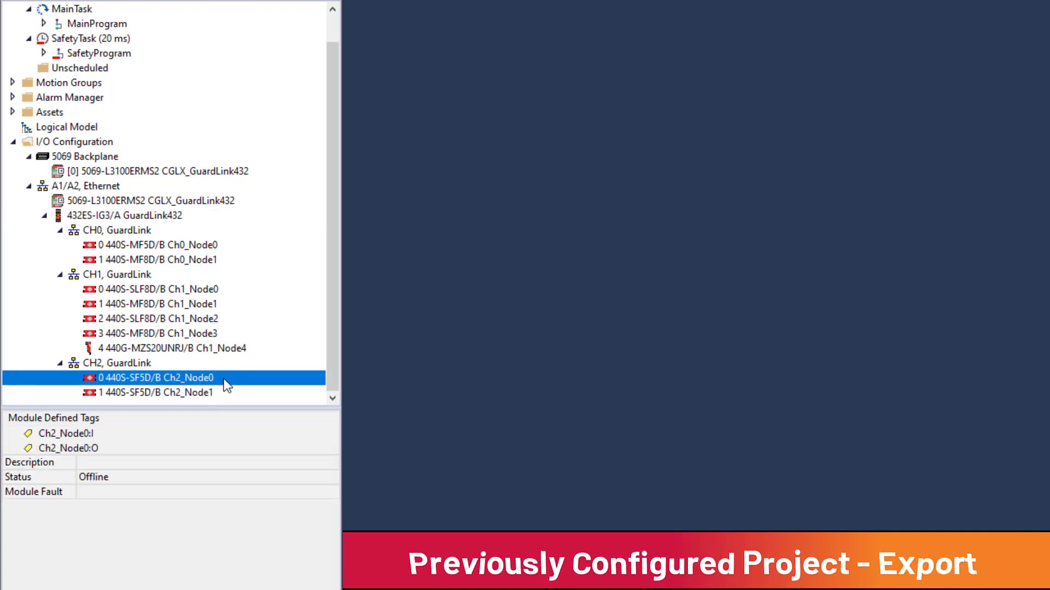
mouse_move(206, 381)
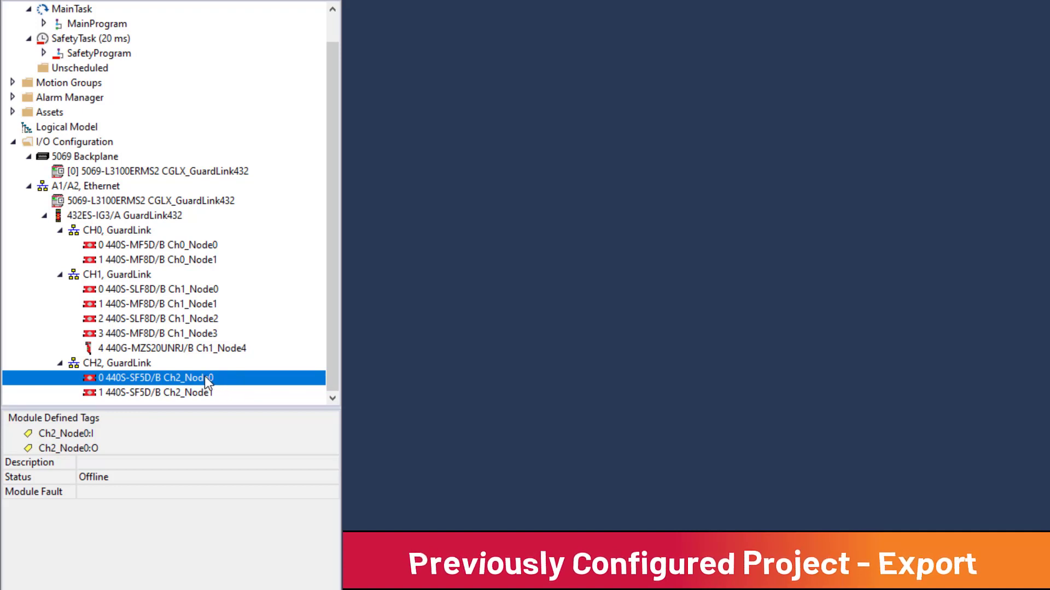
right_click(164, 377)
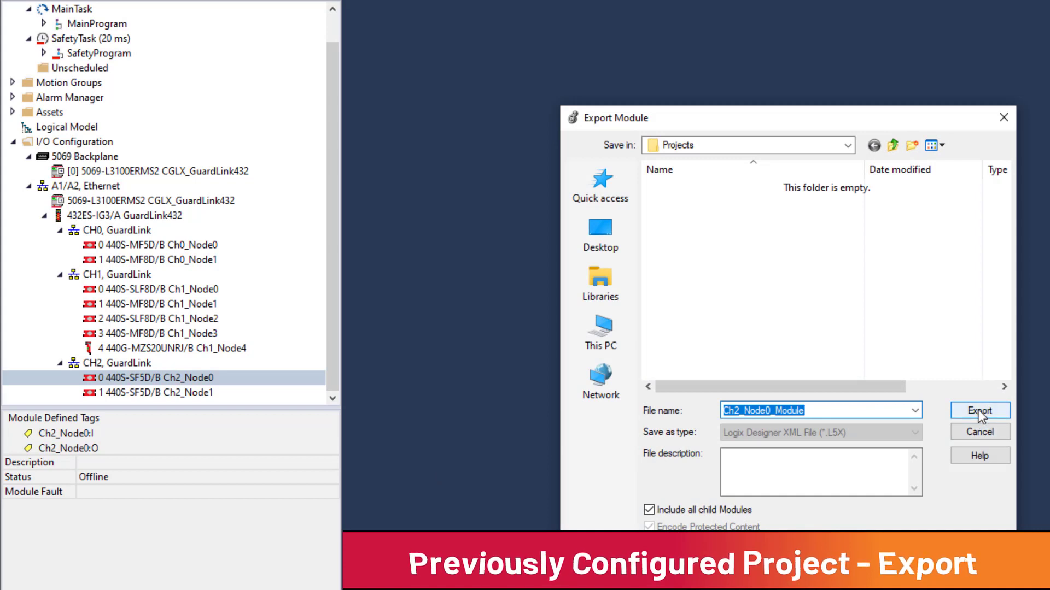
click(980, 425)
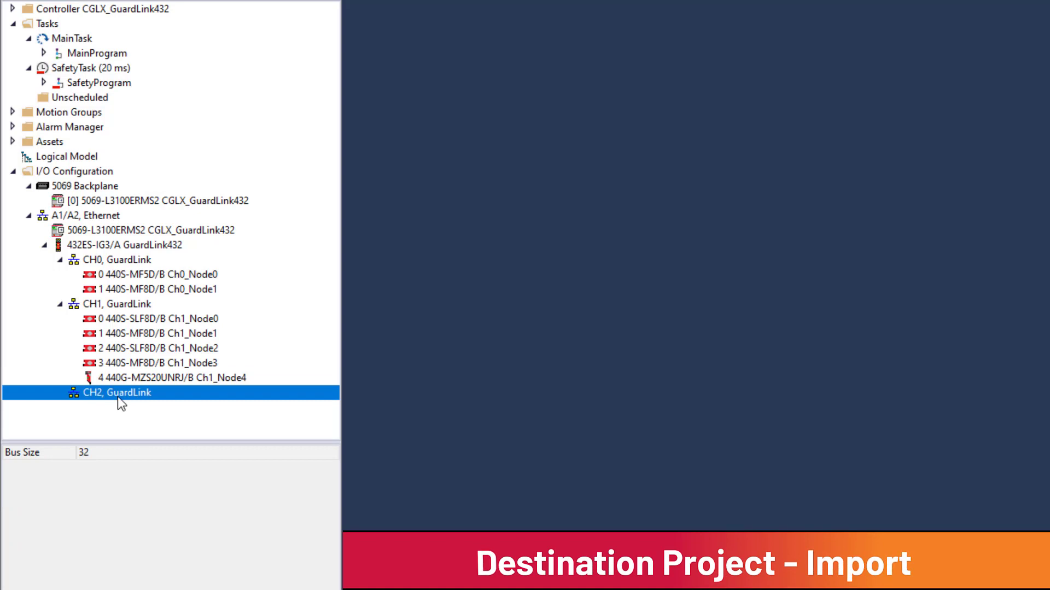
Step: Import Ch2_Node0_Module.L5X under CH2 and confirm the import configuration
right_click(115, 393)
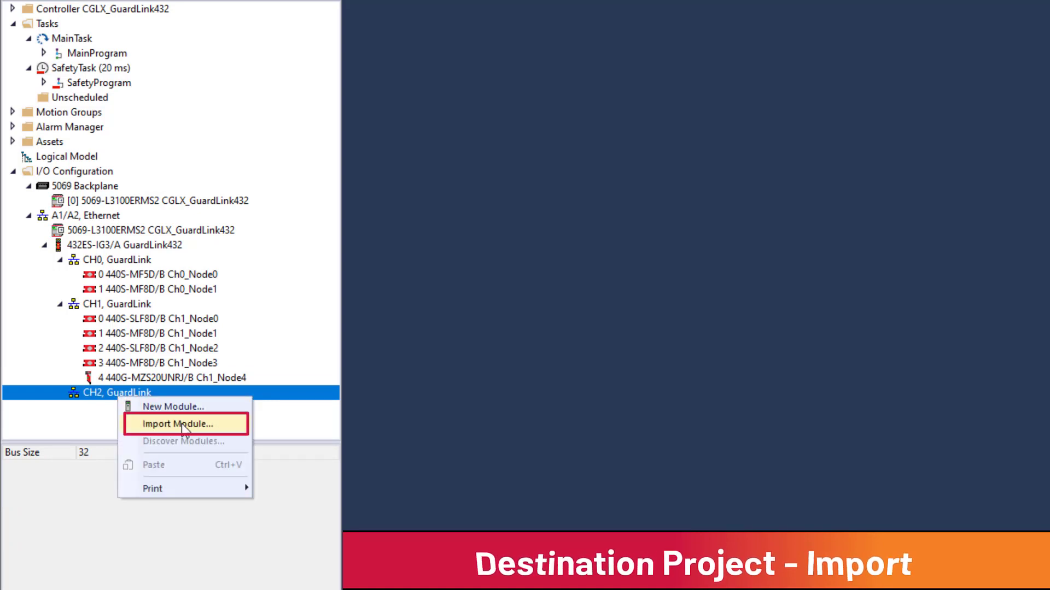
click(181, 425)
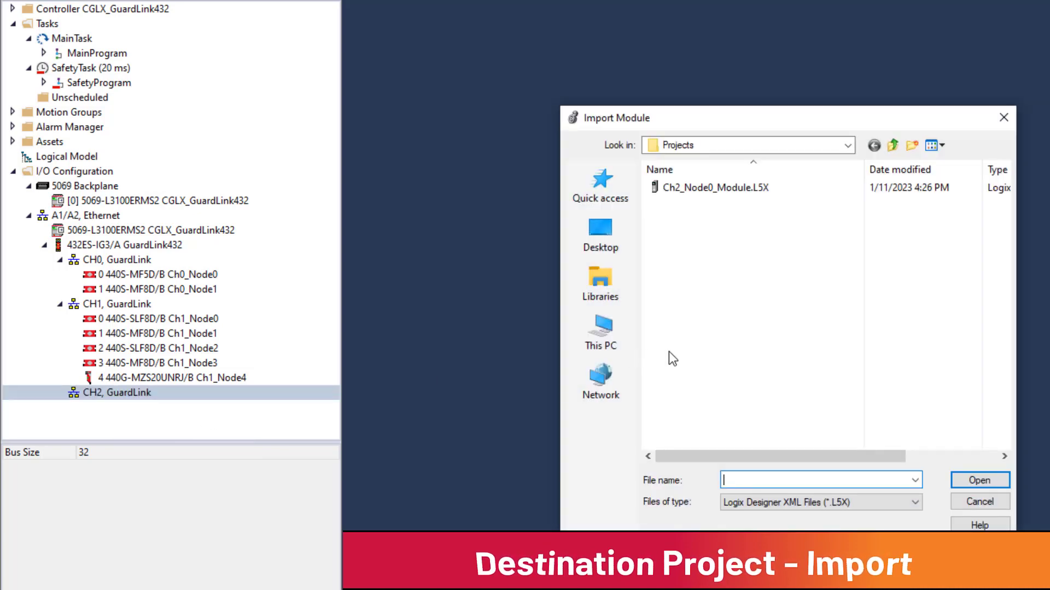
click(715, 187)
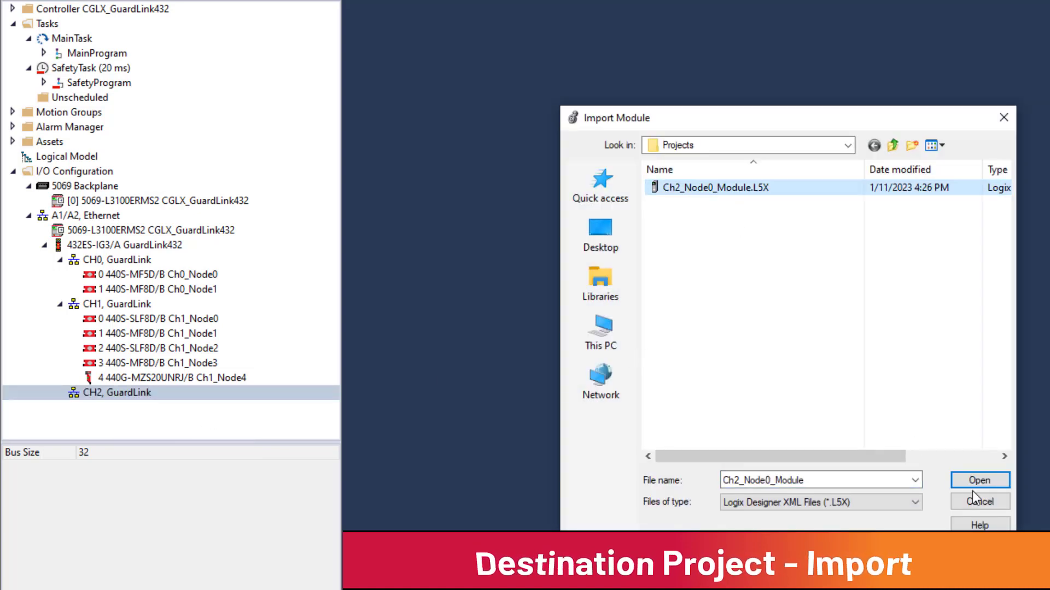
click(978, 480)
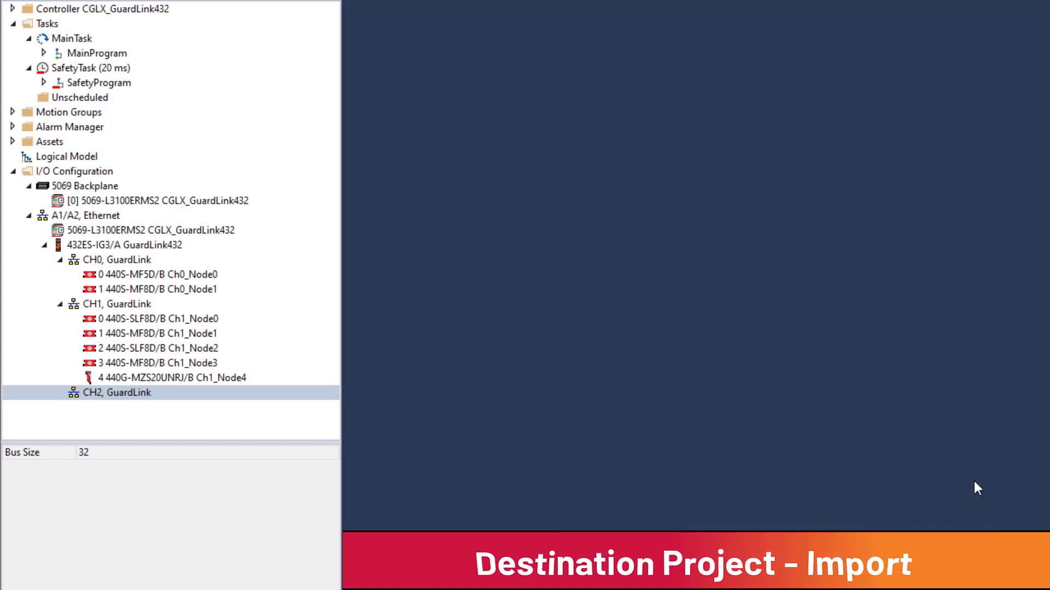
click(109, 393)
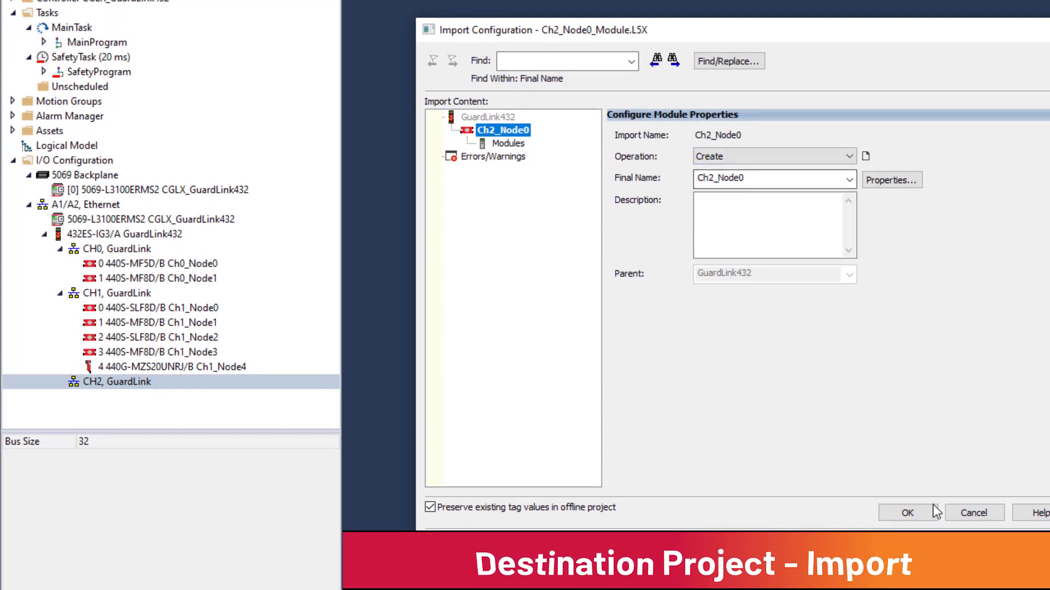
click(906, 513)
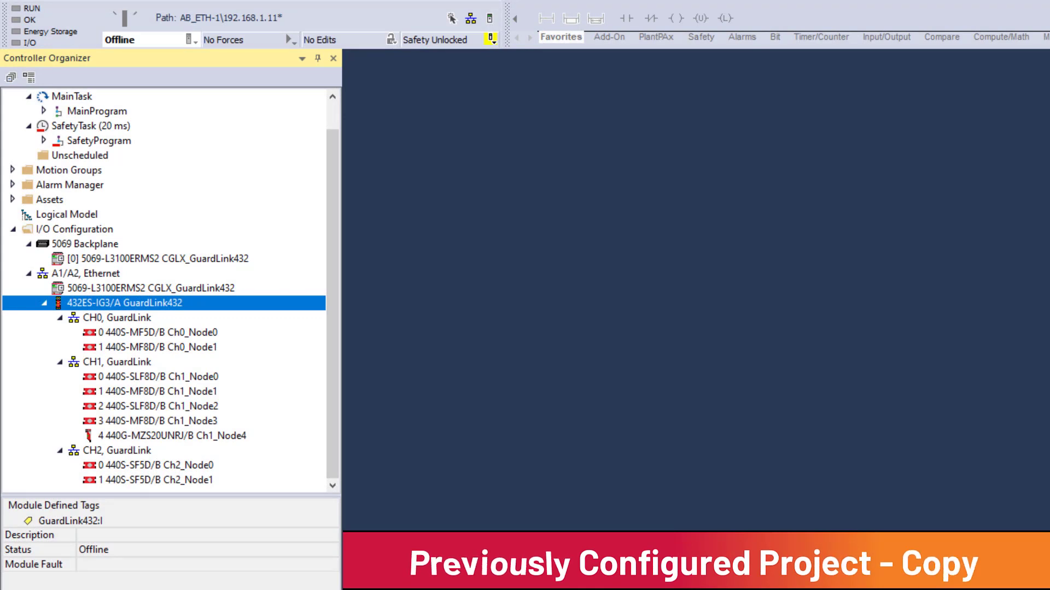
mouse_move(180, 486)
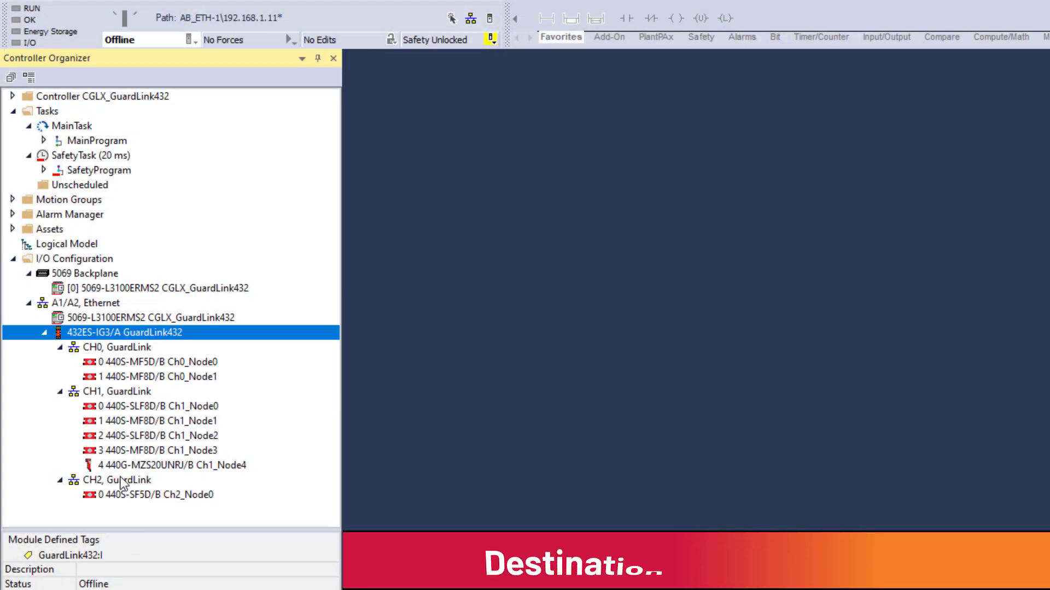
Step: Paste the copied Ch2_Node1 node under the CH2 GuardLink channel
right_click(121, 480)
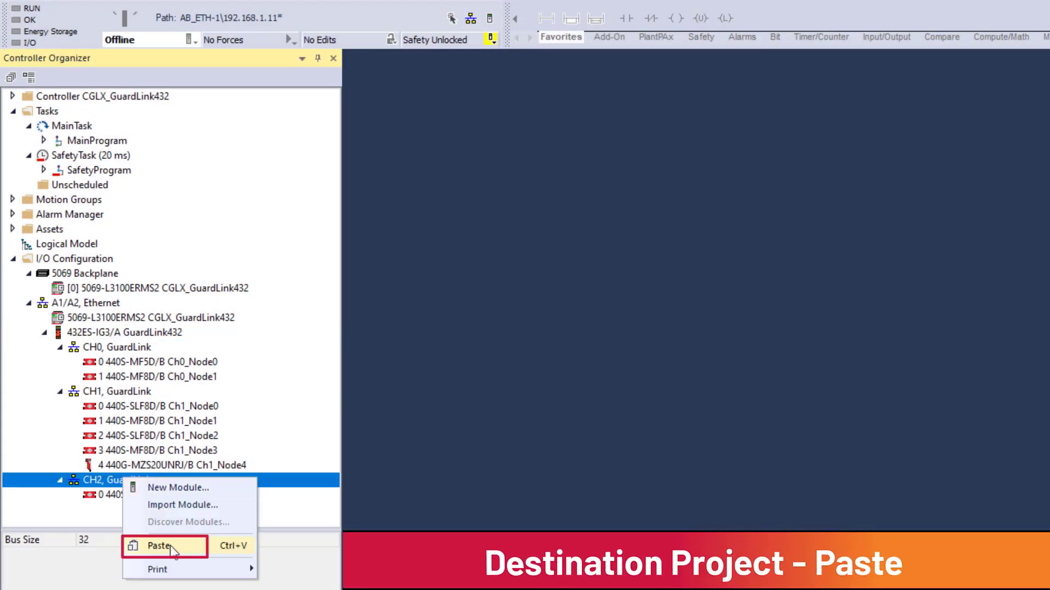
click(157, 549)
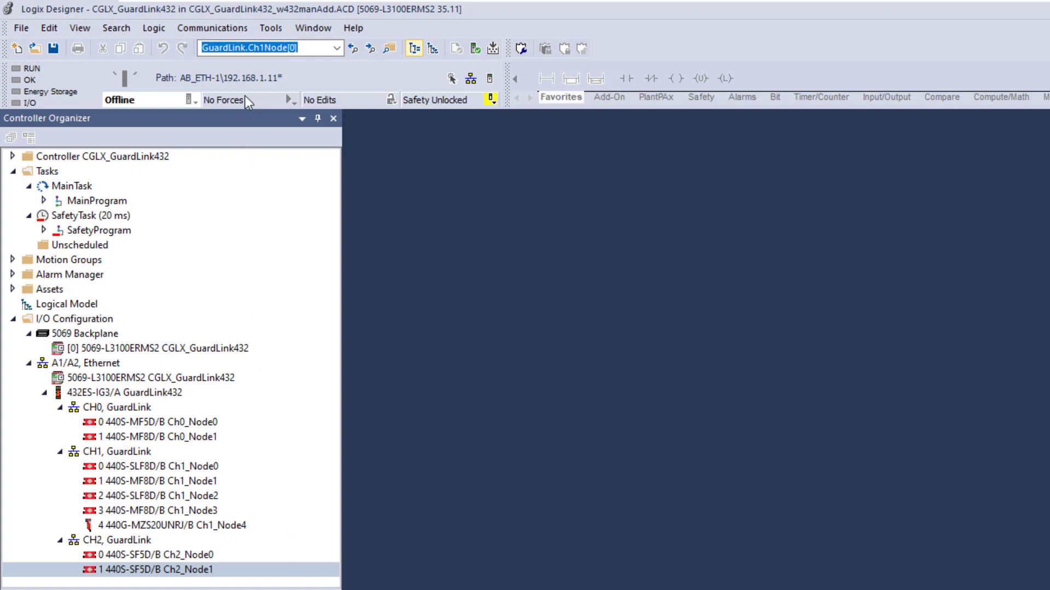
Step: Download via Who Active to the 5069-L3100ERMS2 controller and return it to Remote Run
click(213, 28)
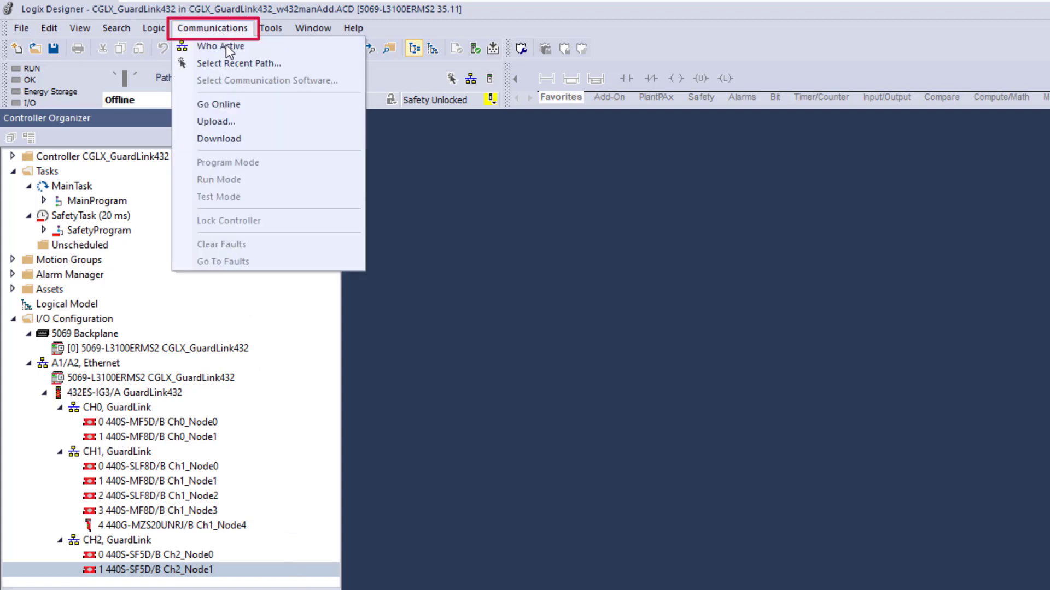
click(228, 46)
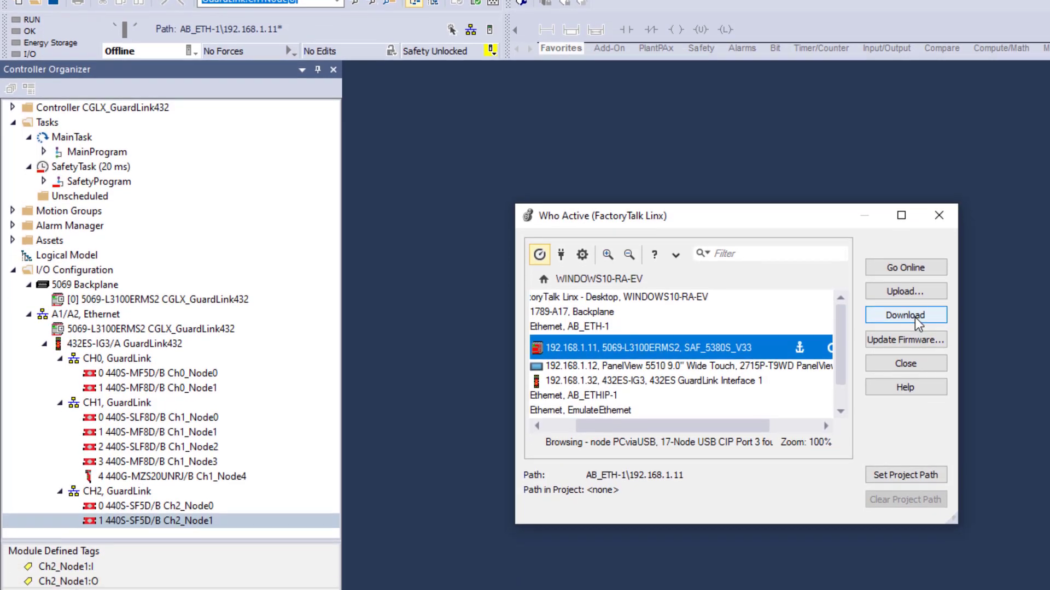
click(905, 315)
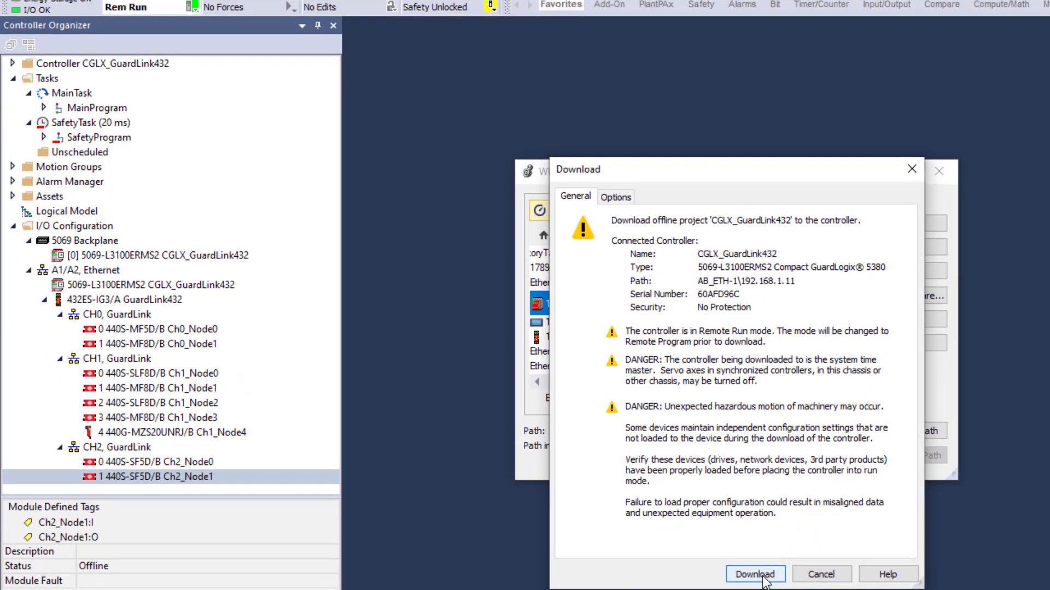
click(755, 574)
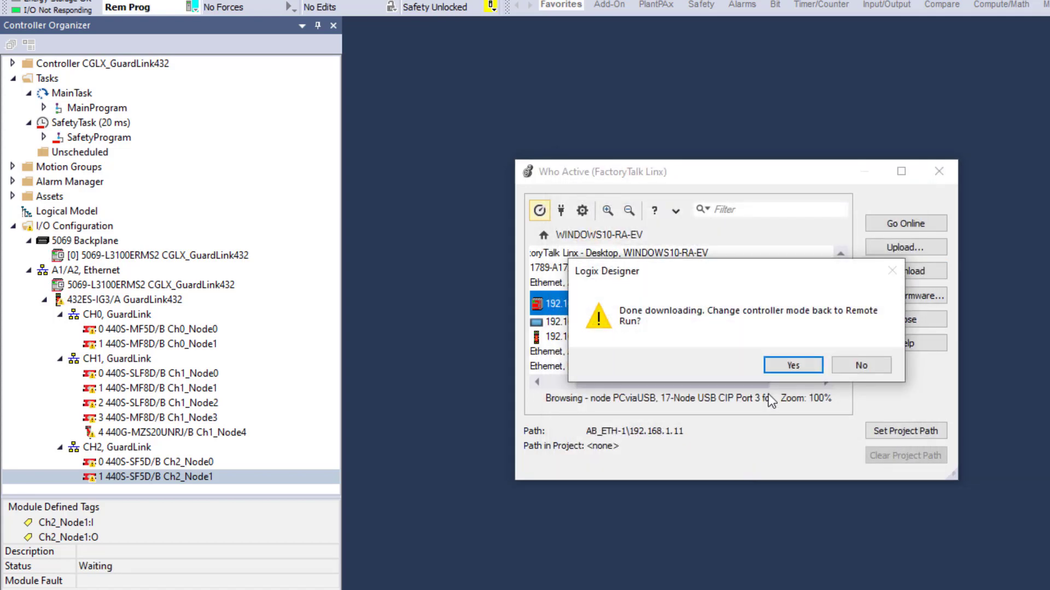
click(793, 366)
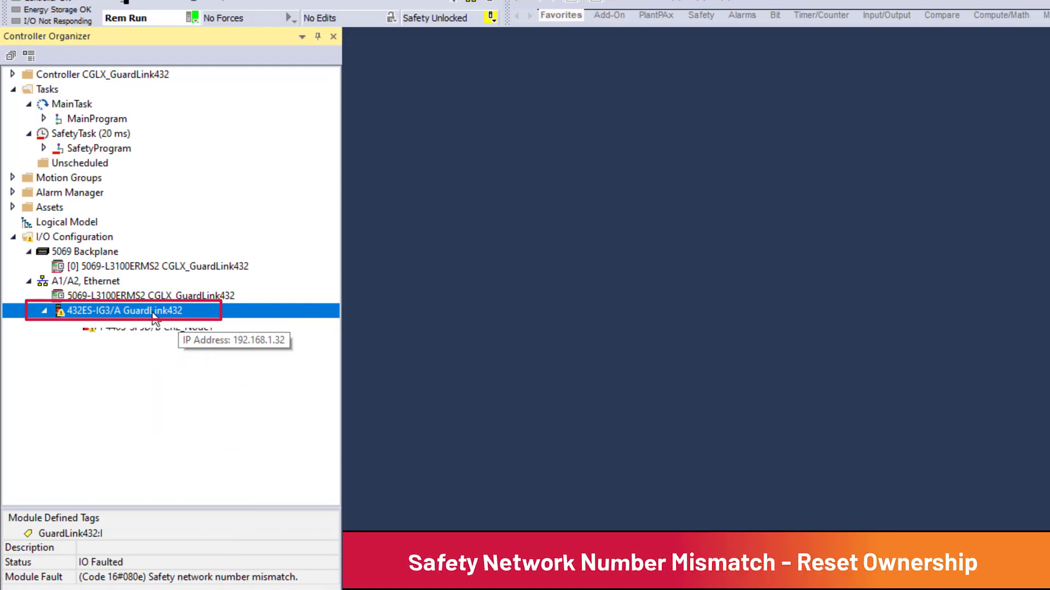
Step: In the 432ES-IG3 interface's Safety settings, start Reset Ownership and agree to continue
double_click(122, 311)
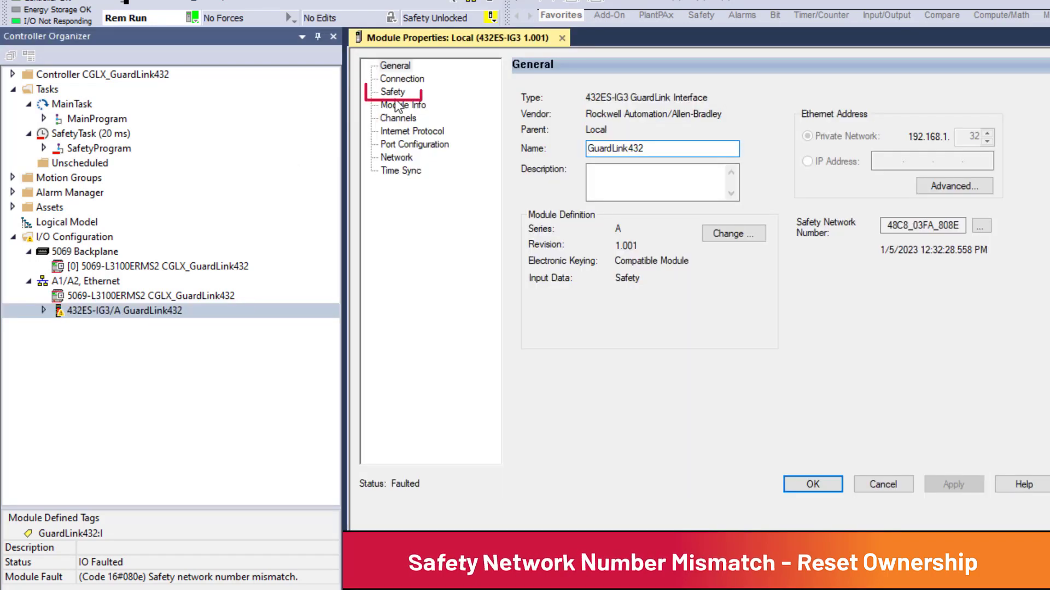
click(394, 92)
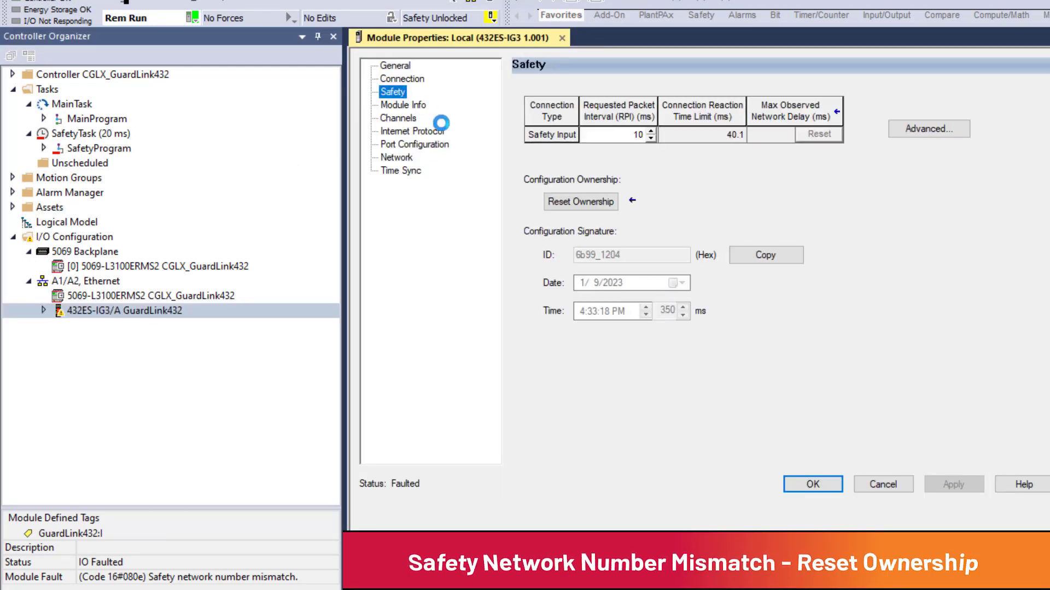
click(580, 201)
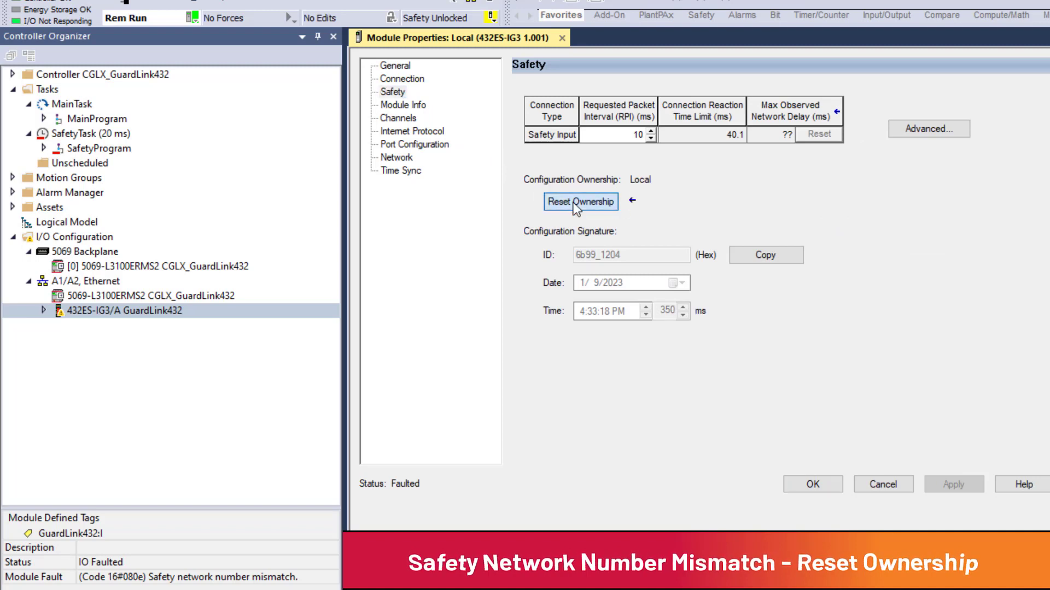
click(580, 201)
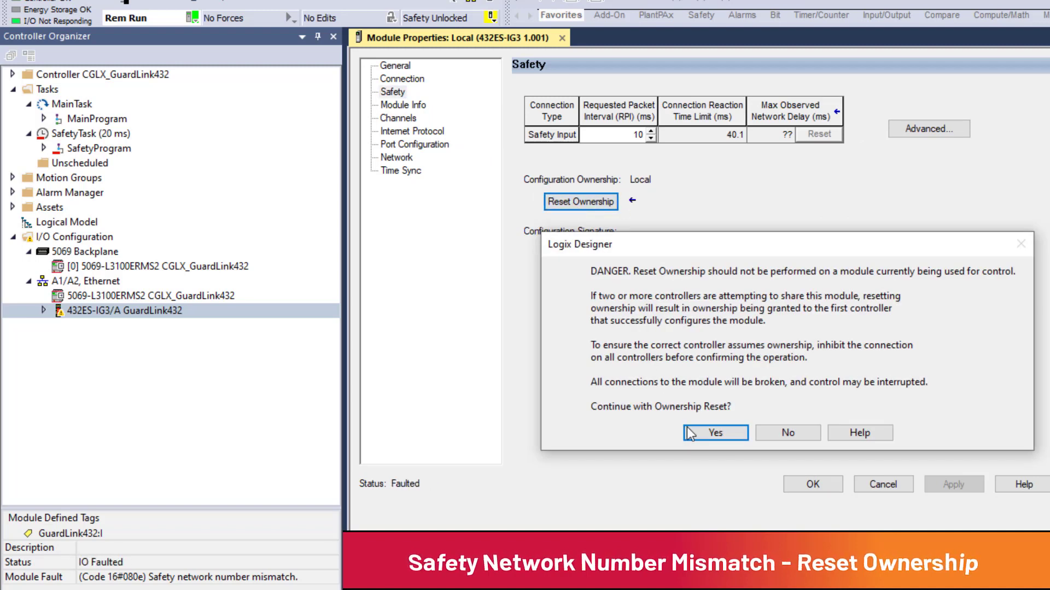
click(715, 433)
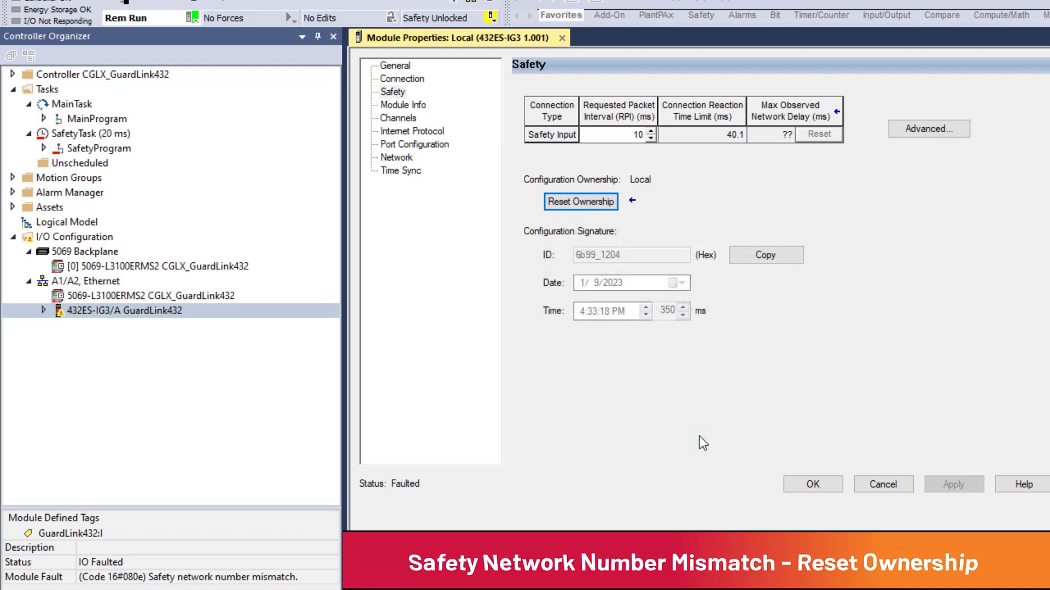
Step: Continue the reset despite the network number mismatch and dismiss the timeout message
click(580, 202)
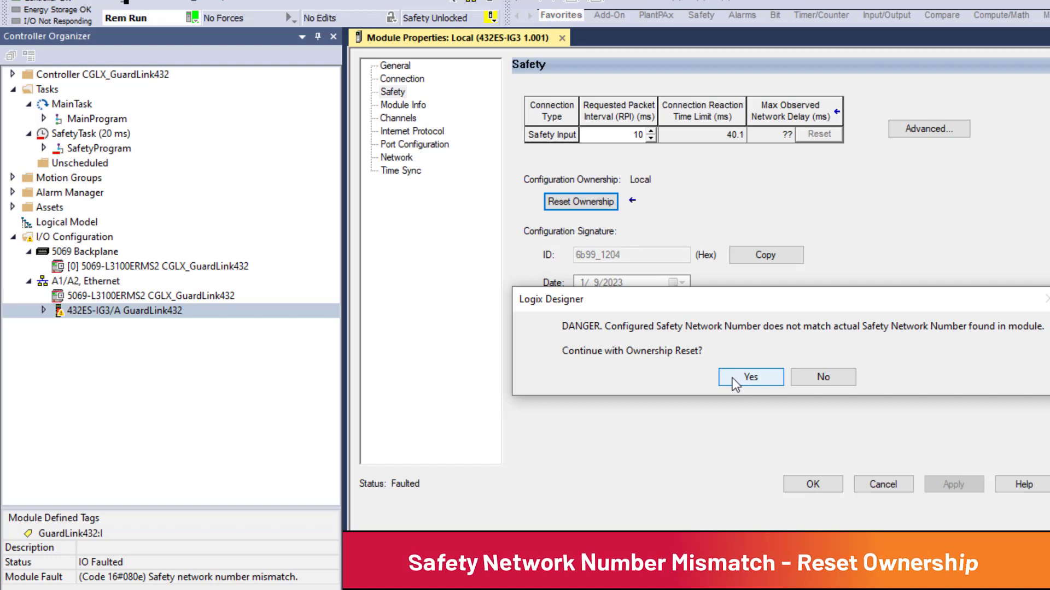
click(750, 377)
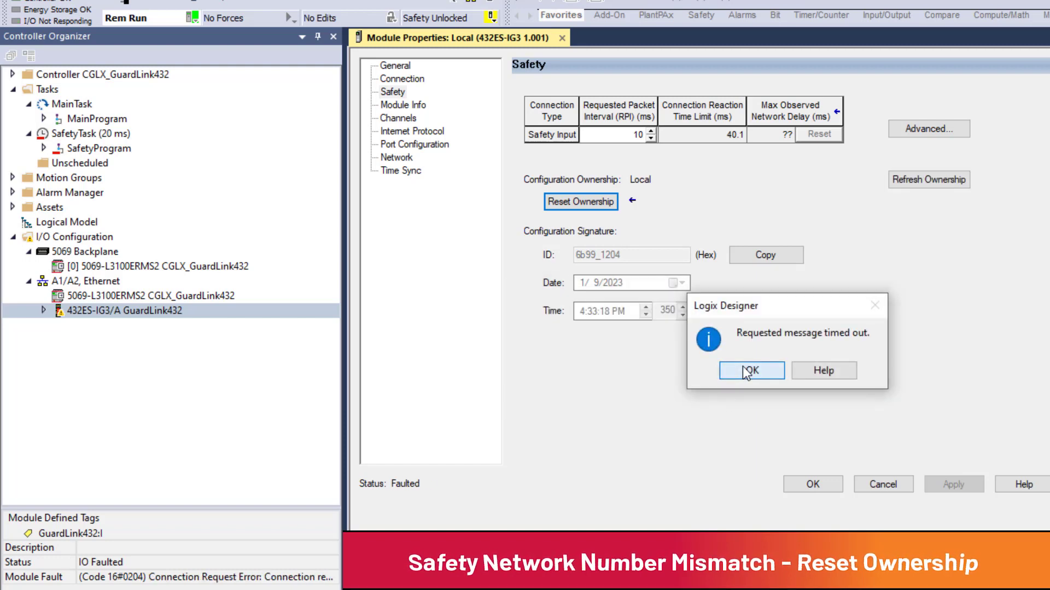
click(750, 371)
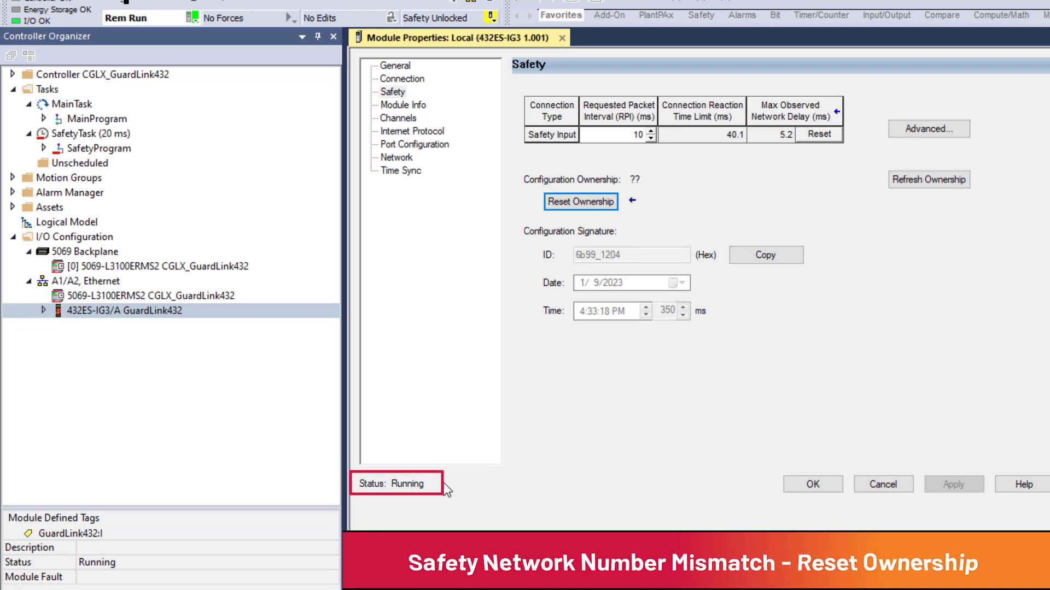
mouse_move(678, 493)
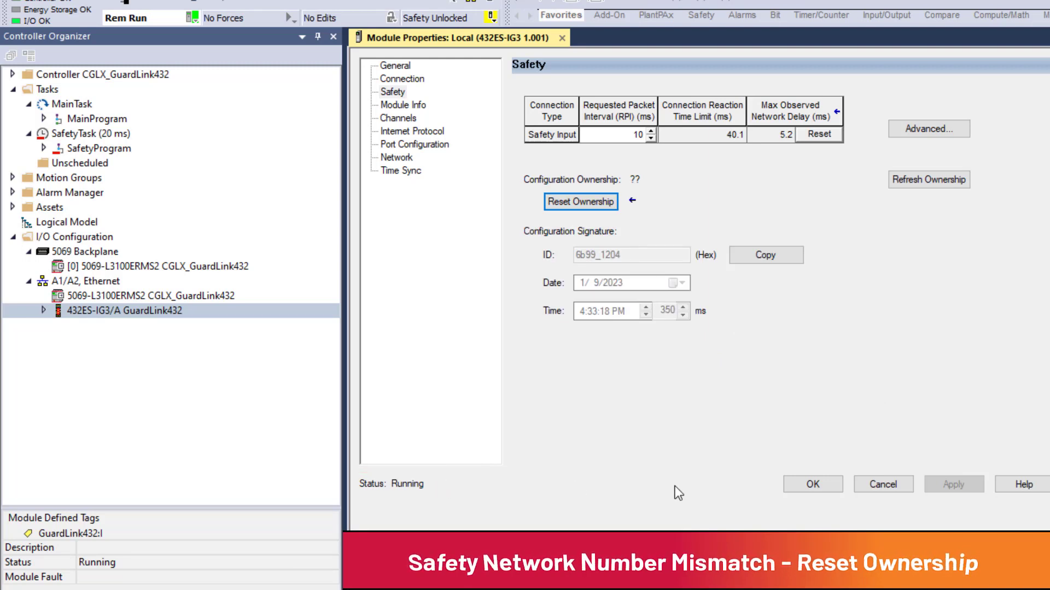